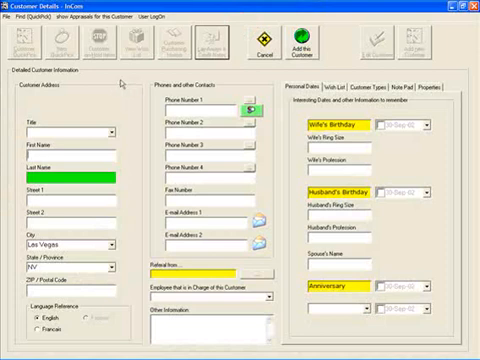
Open the Customer Types list on the Customer Details form
left_click(60, 190)
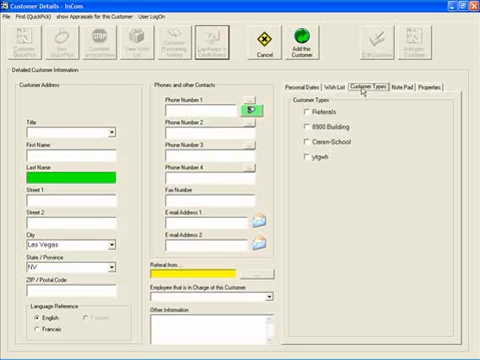
mouse_move(388, 95)
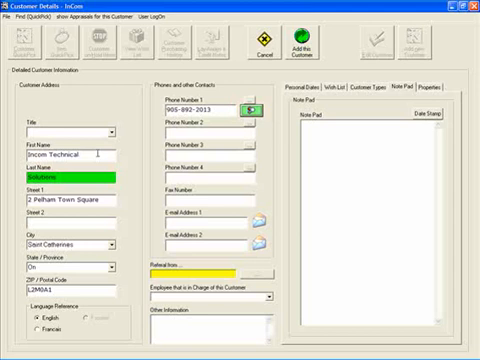
mouse_move(247, 95)
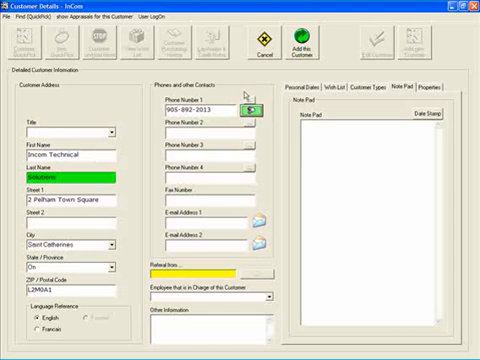